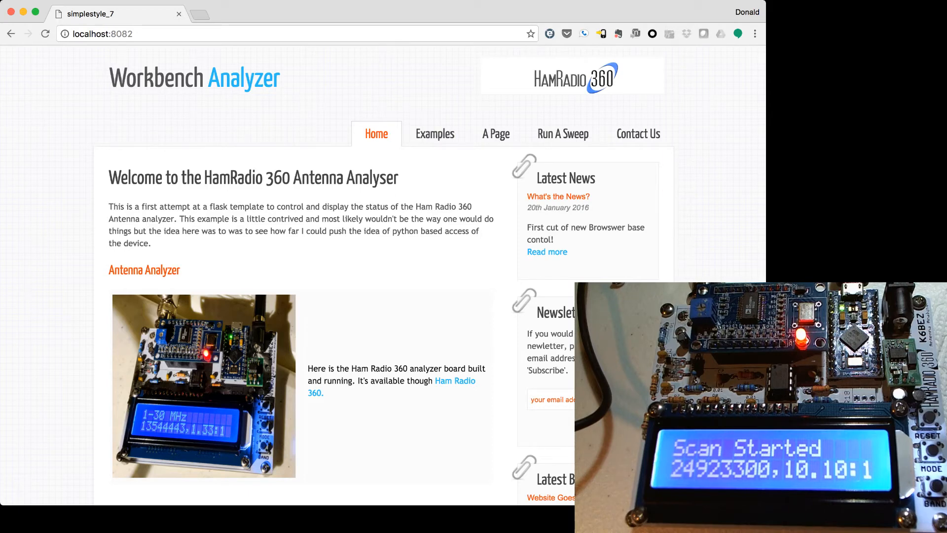
Step: Open the Run A Sweep page and enter a start frequency of 3500000
click(562, 133)
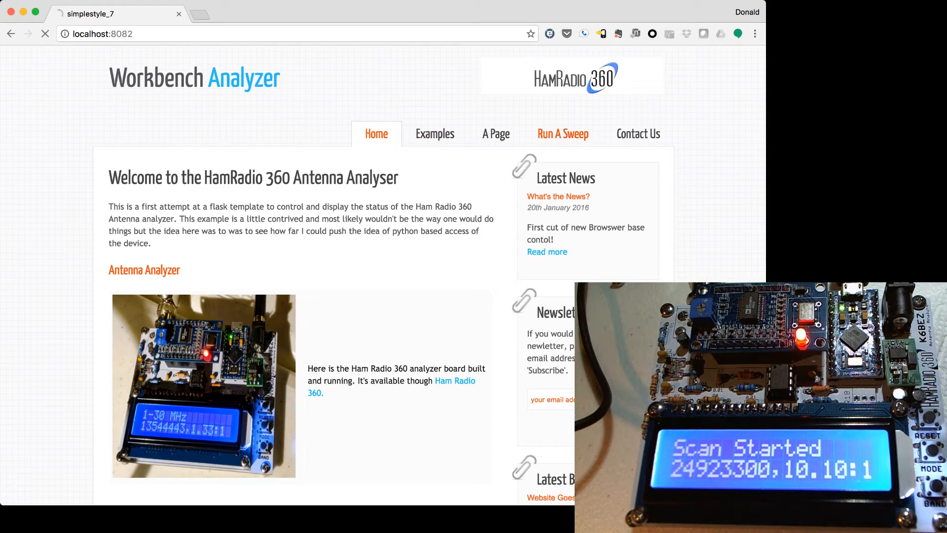
click(562, 134)
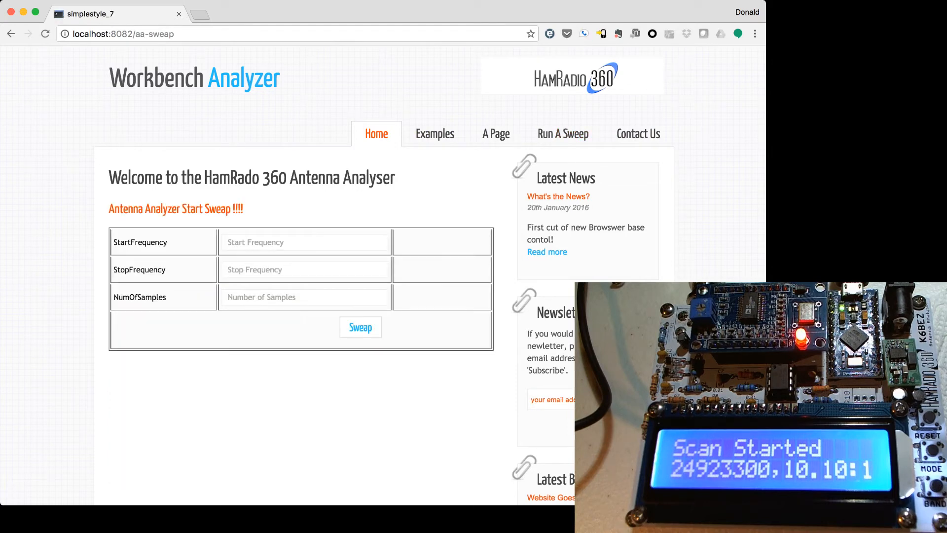
click(305, 242)
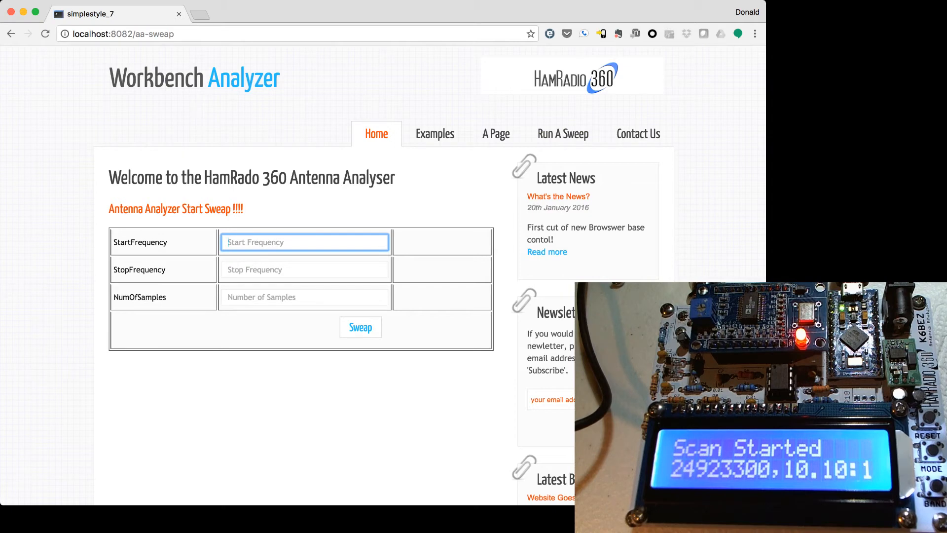
text(3)
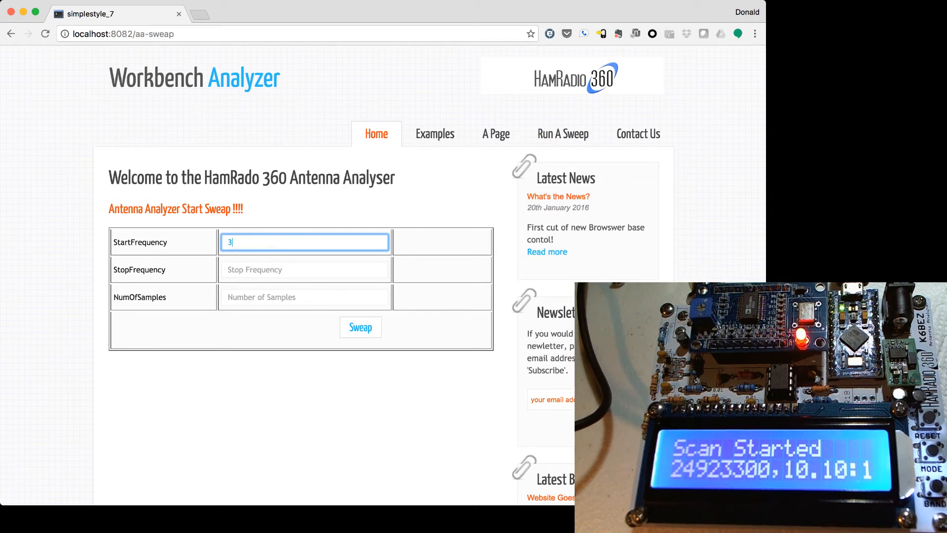
text(500000)
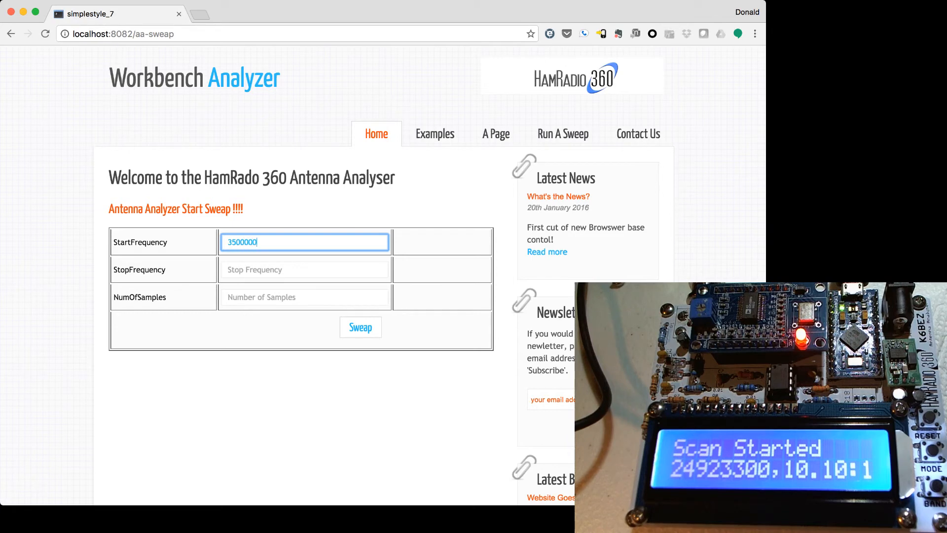
Step: Enter stop frequency 4000000 and 20 samples, then run the sweep
click(304, 269)
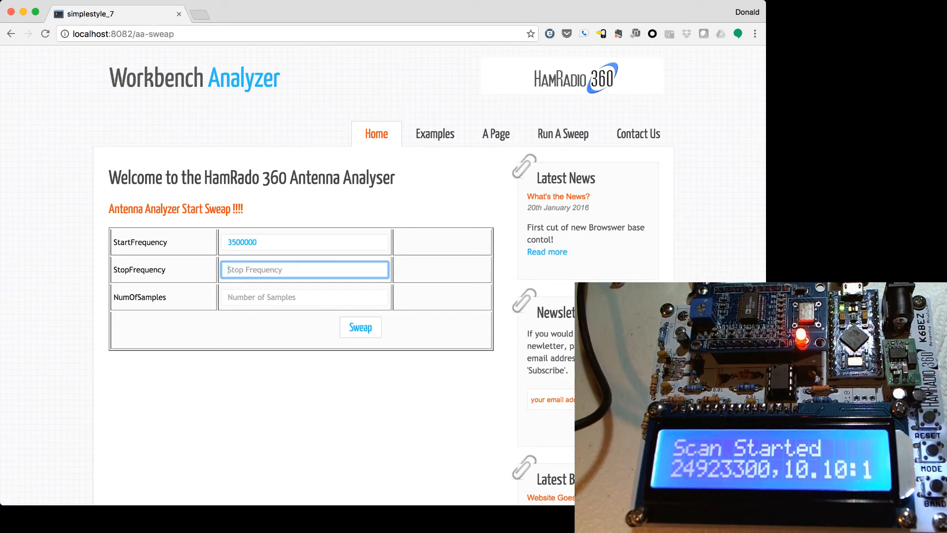
text(4000000)
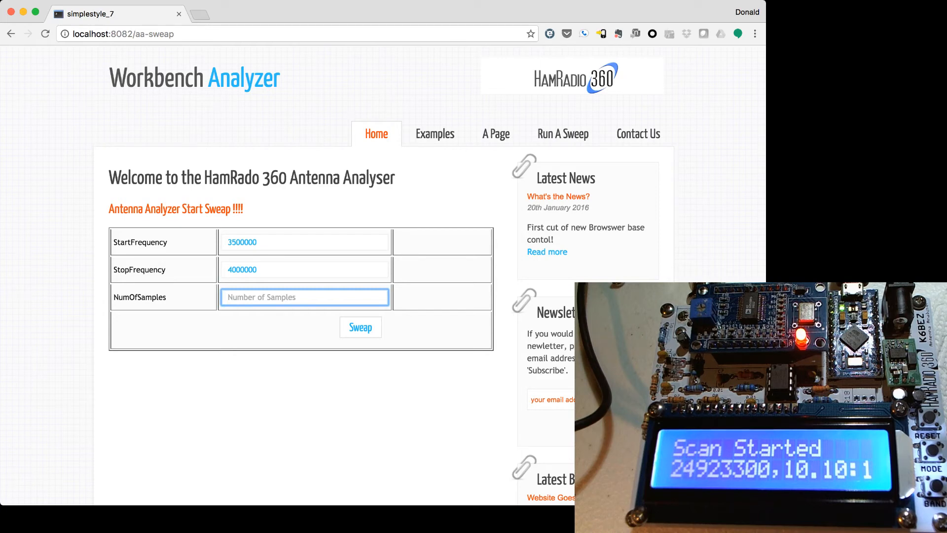
text(20)
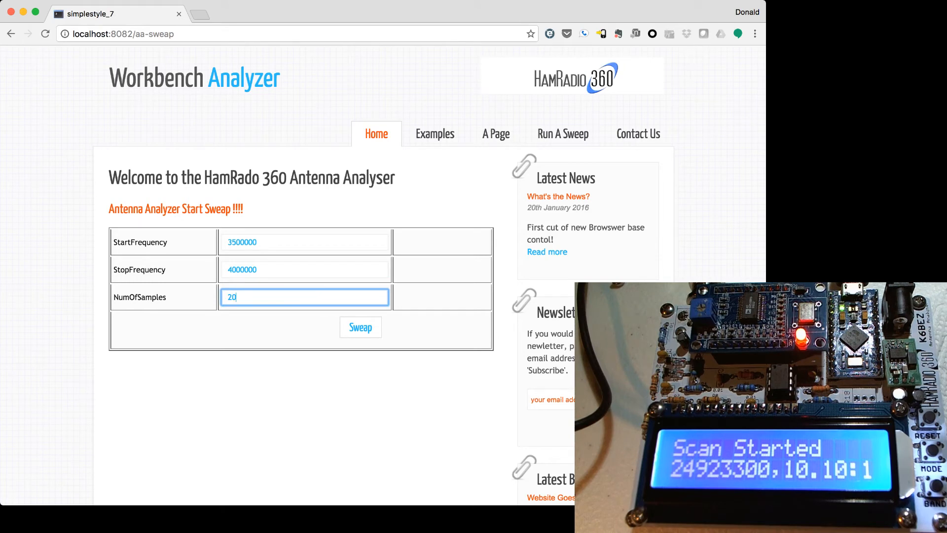
click(360, 326)
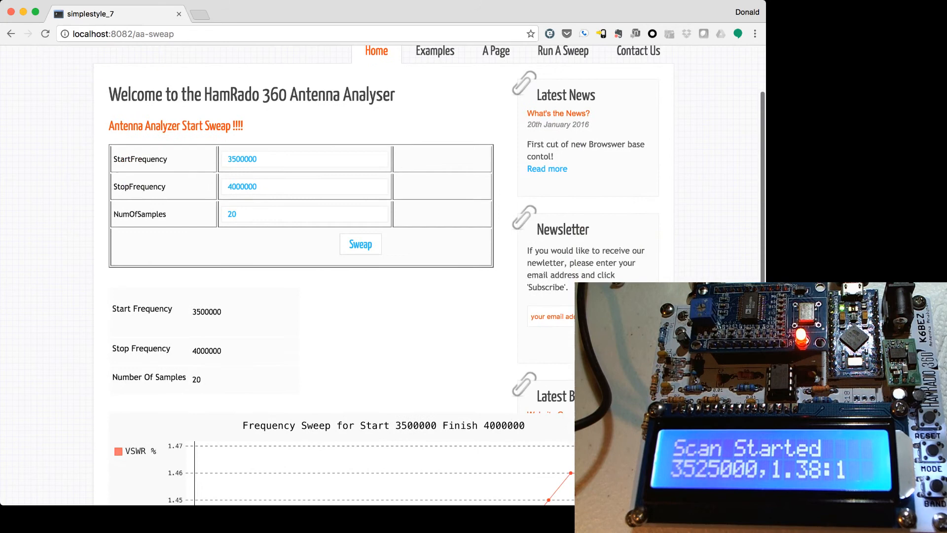
Step: Scroll down to the 3500000–4000000 Hz VSWR chart, then select the start frequency field
scroll(down, 3)
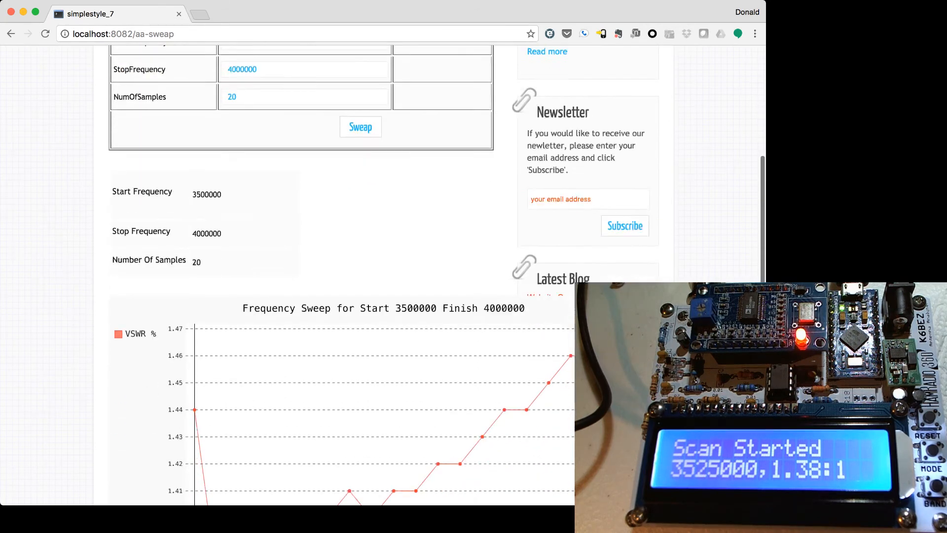
scroll(down, 3)
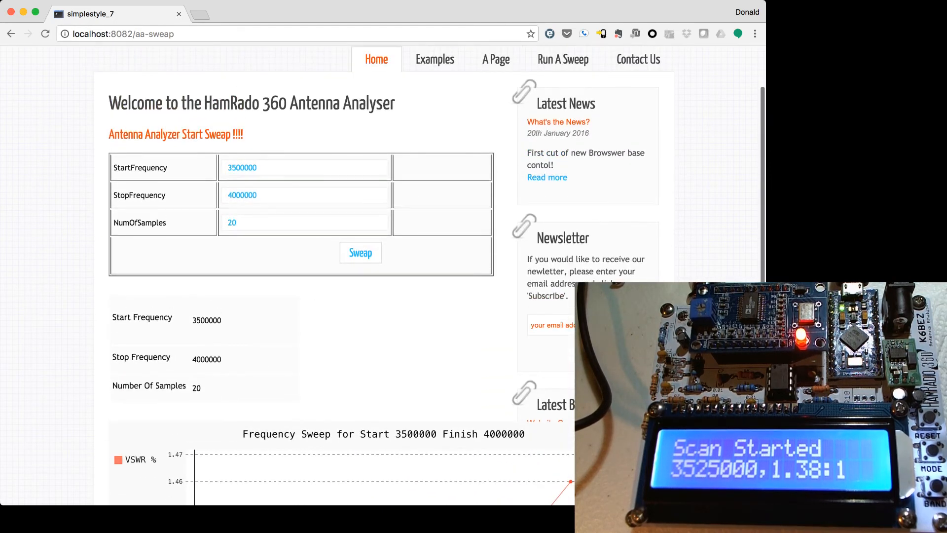
click(304, 167)
text(3000000)
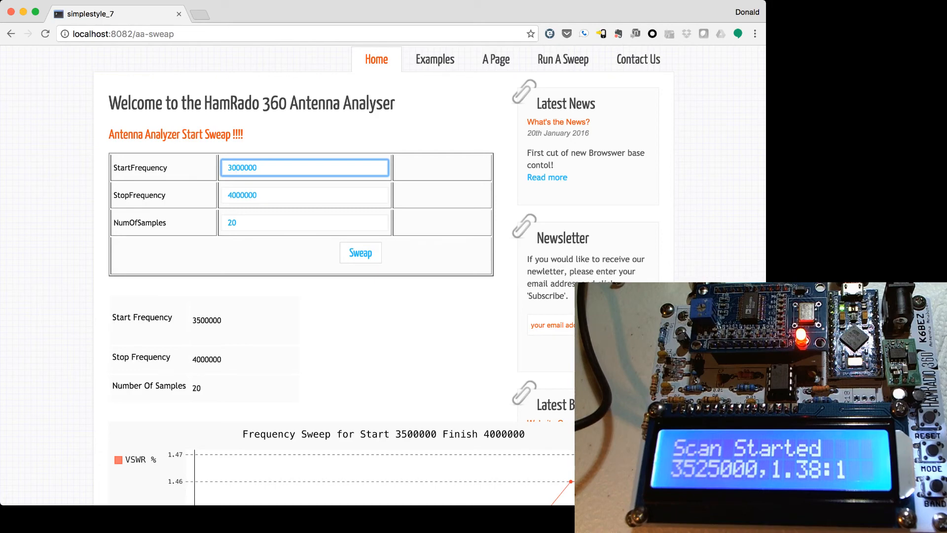
Step: Rerun the sweep from 3000000 Hz, view the new chart, and begin entering 3900000
click(360, 253)
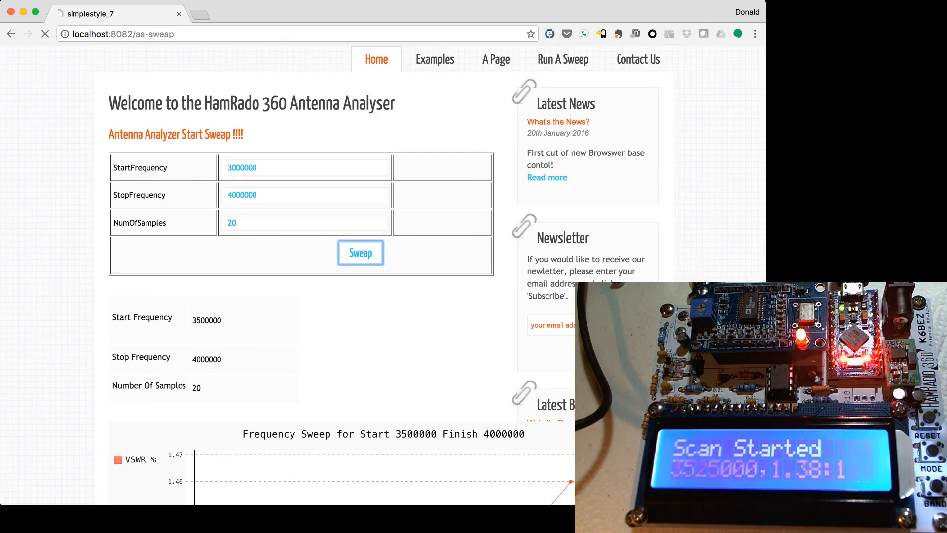
scroll(down, 3)
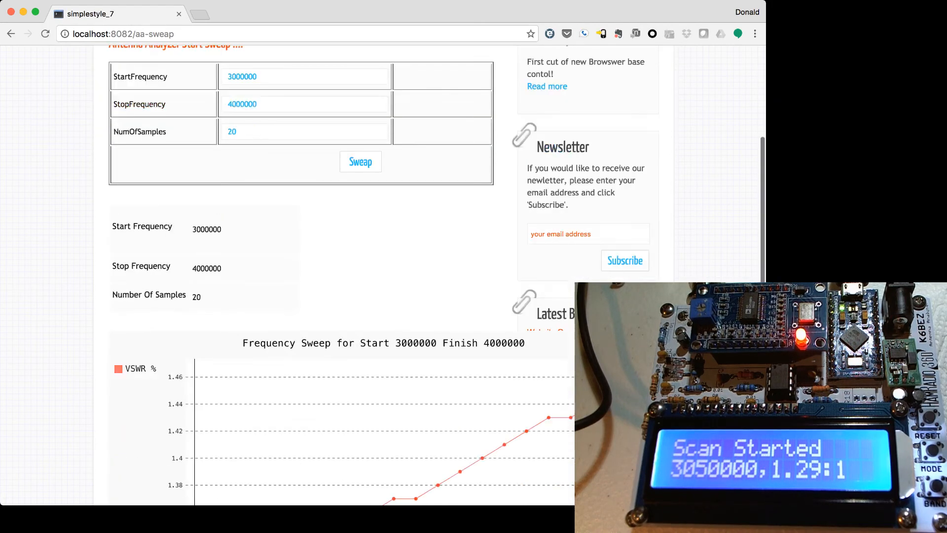
scroll(down, 3)
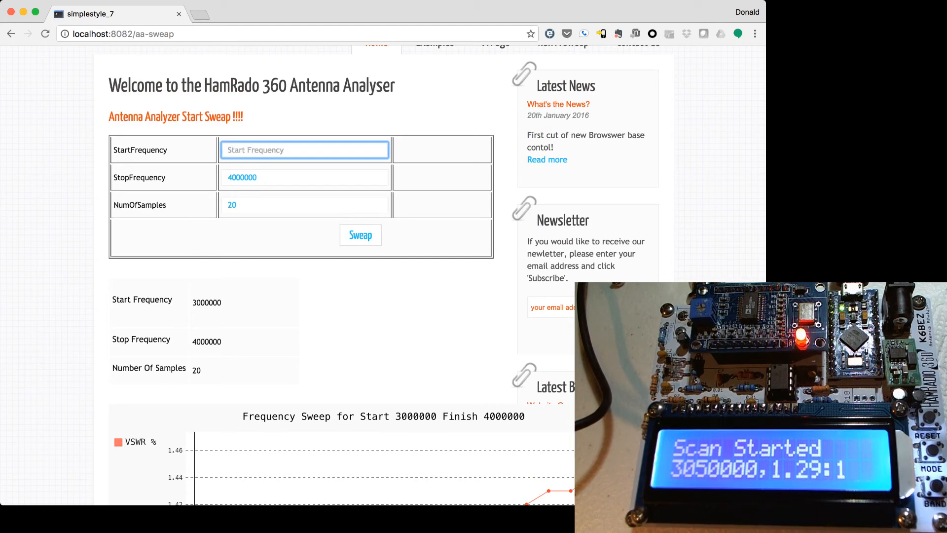
text(3900000)
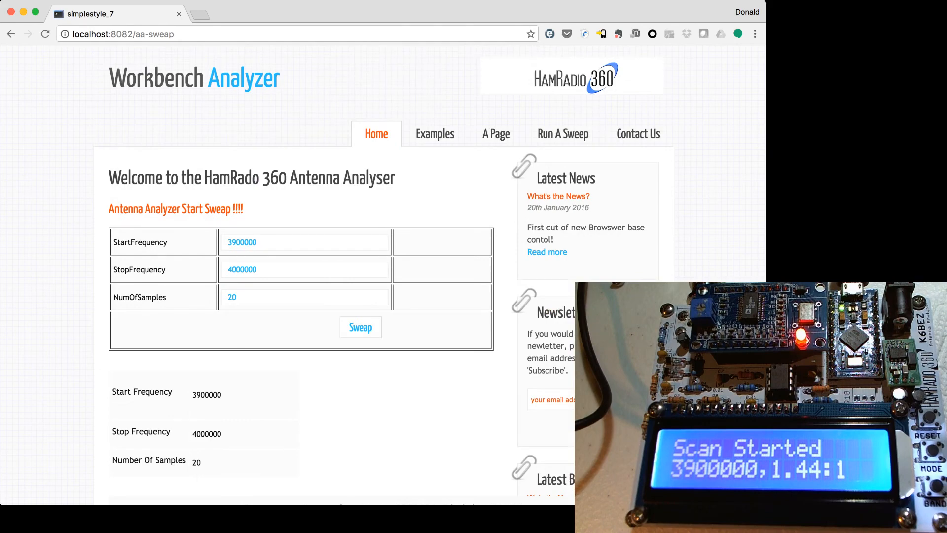
Step: Scroll down to the 3900000–4000000 Hz VSWR chart rising from about 1.44 to 1.47
scroll(down, 3)
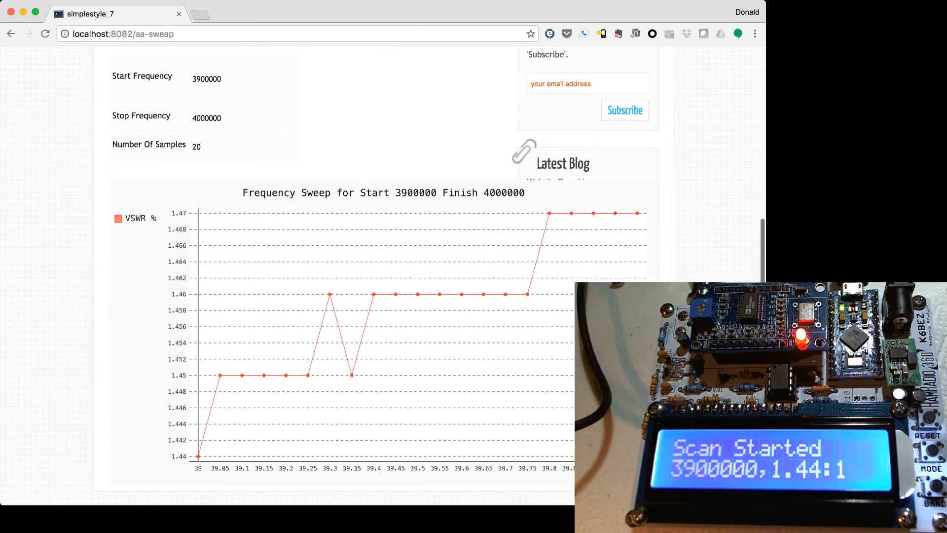
scroll(down, 3)
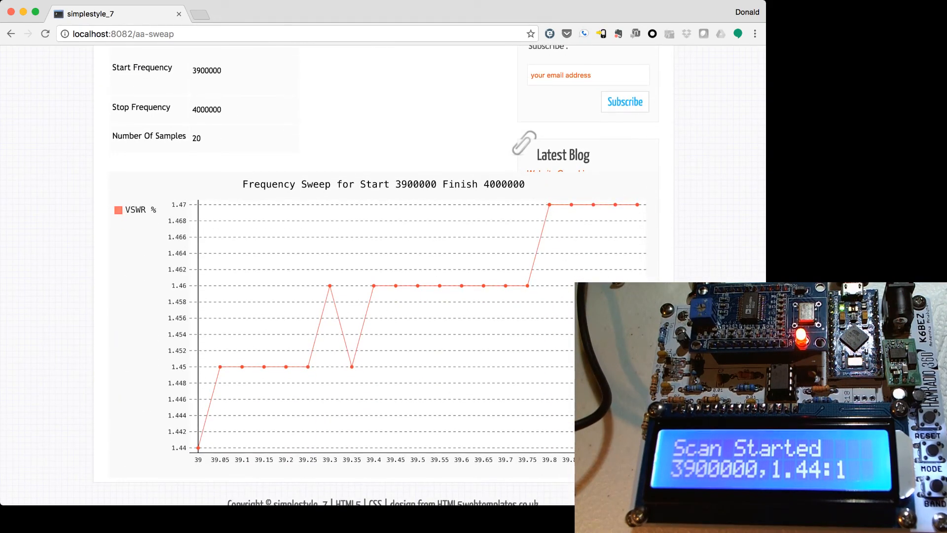